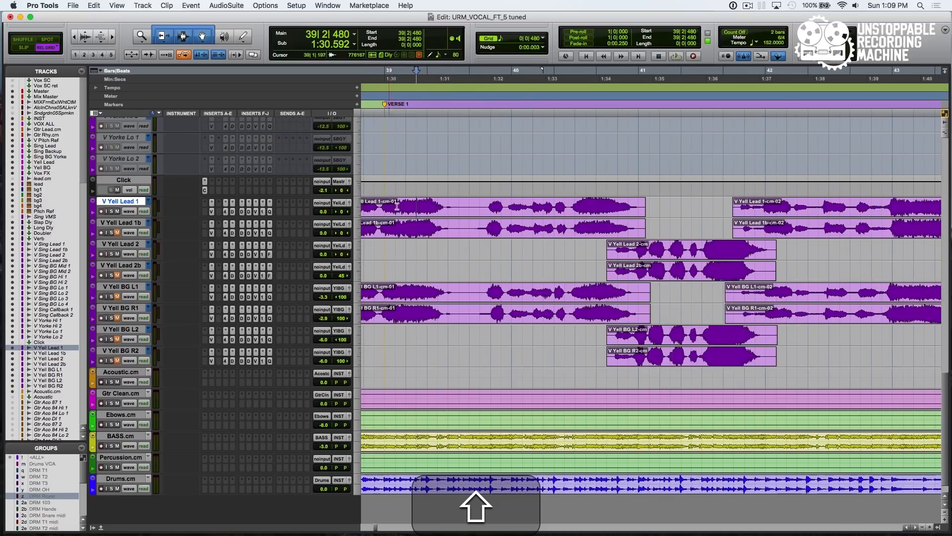
Zoom in near bar 38 and set the edit point on the V Yell Lead 1 clip
scroll(down, 3)
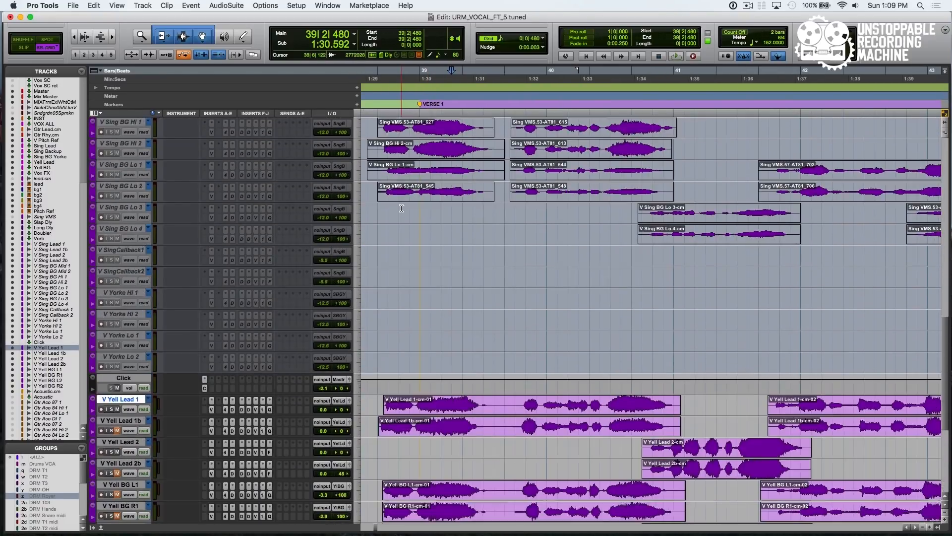
scroll(down, 3)
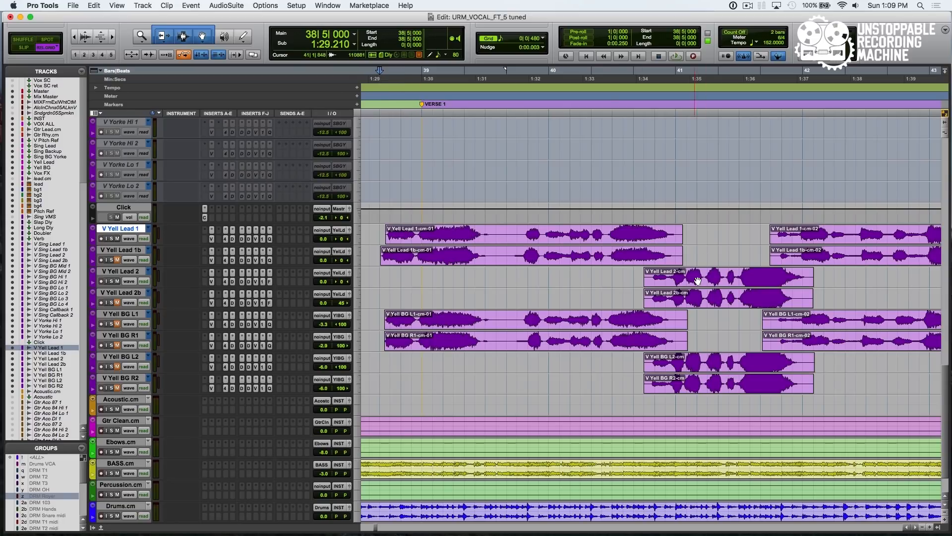
click(370, 227)
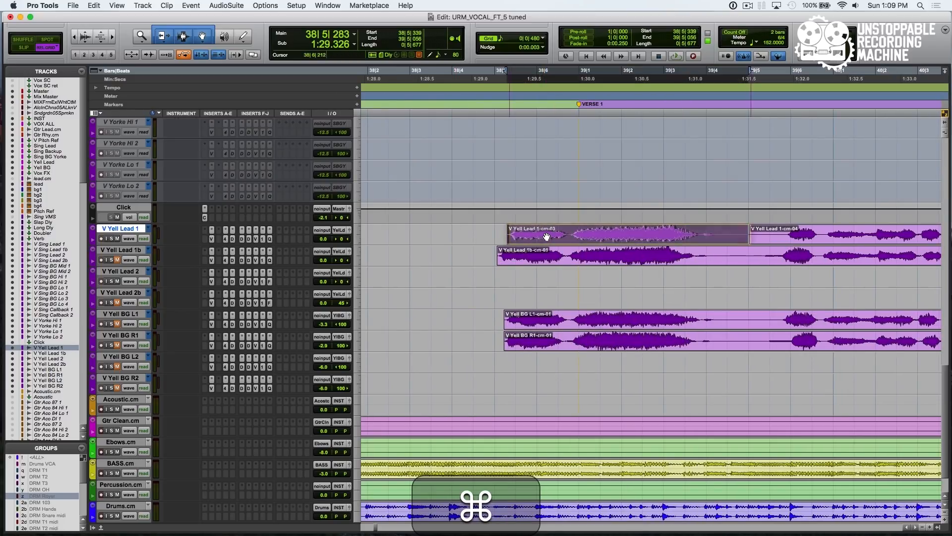
Play back the Yell lead and BG vocals around bar 40 to check their timing
key(space)
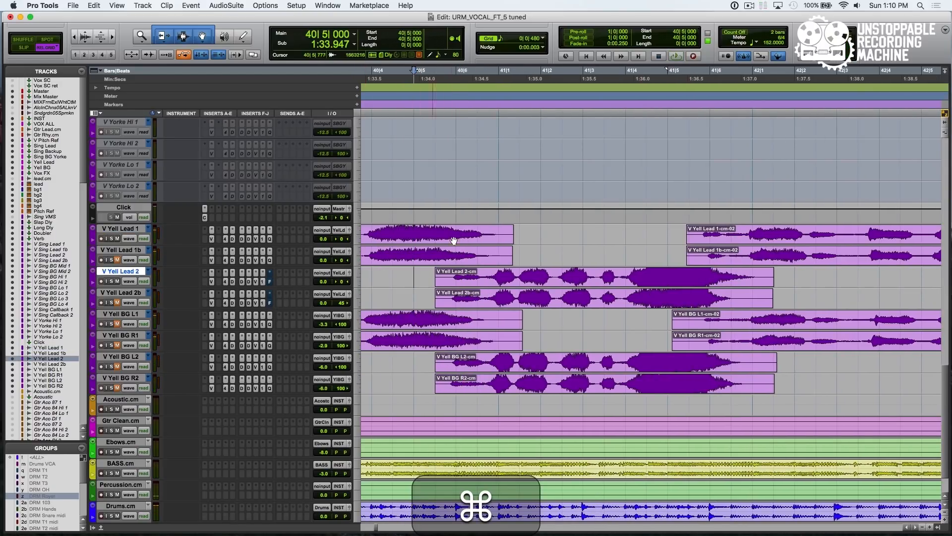
key(space)
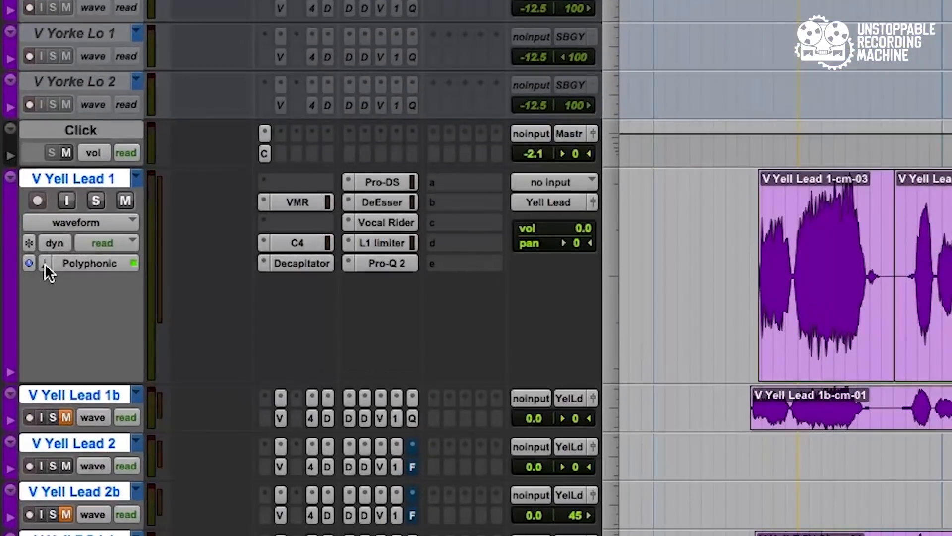
Set the V Yell Lead 1 track's elastic audio to Polyphonic
click(89, 263)
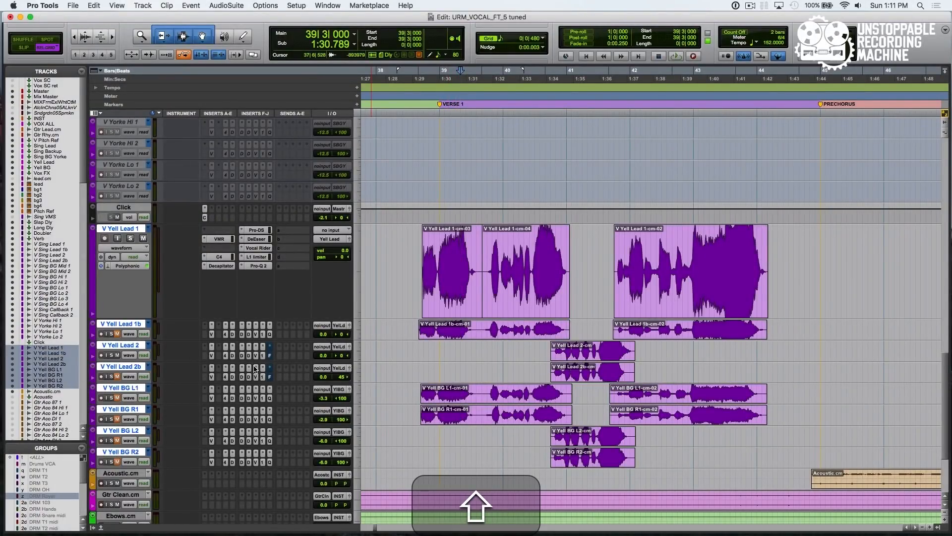
mouse_move(97, 219)
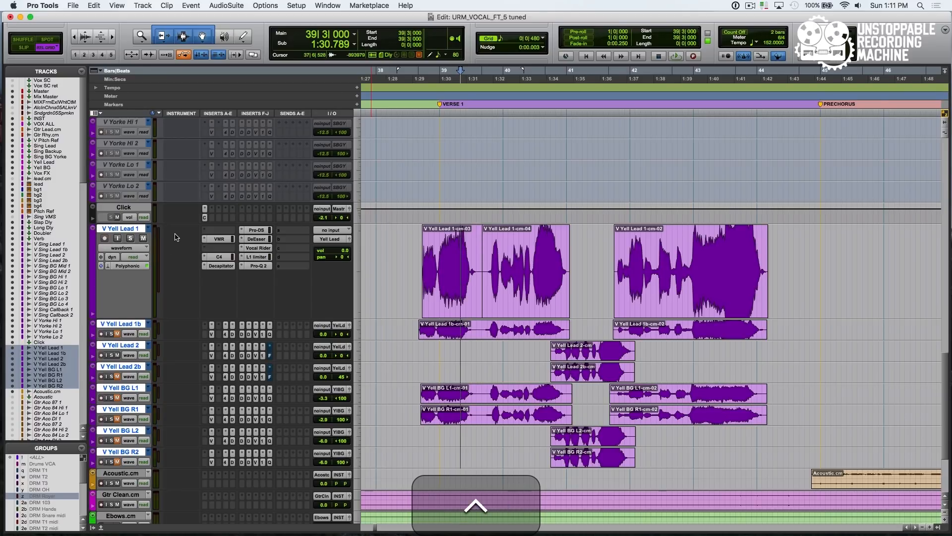
Cycle the Yell vocal tracks' view through analysis to warp
key(cmd+left)
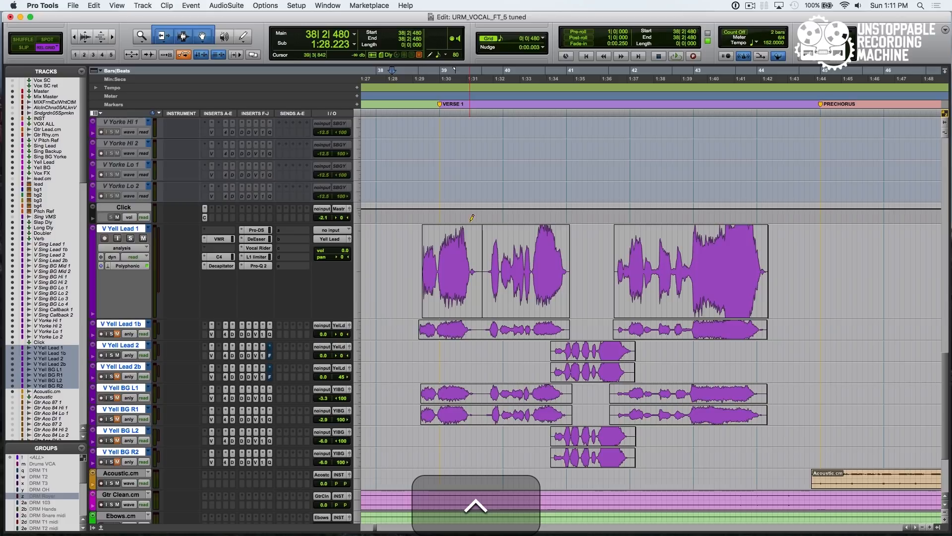
key(cmd+right)
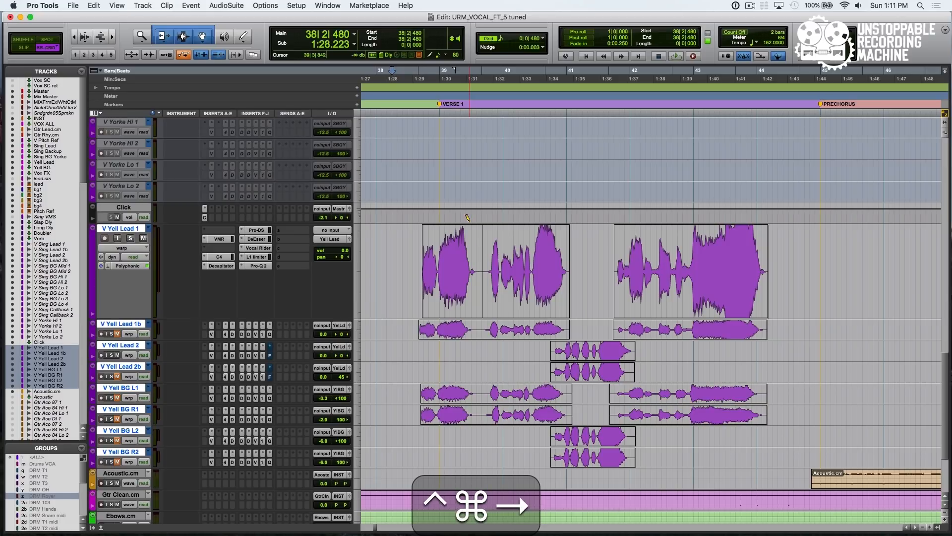